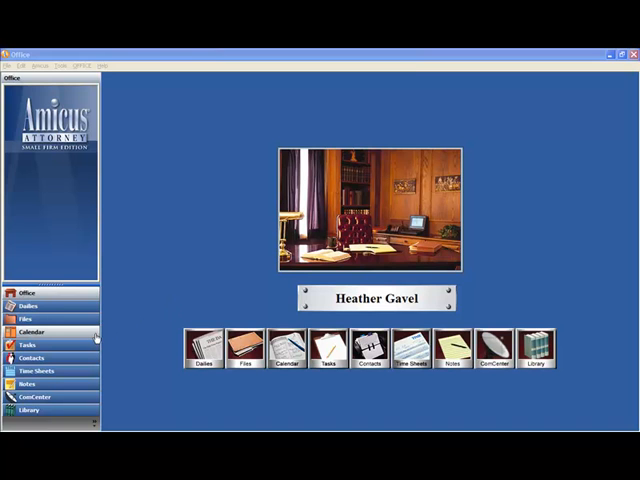
Show the Day view calendar with the firm members' schedules.
{"action": "left_click", "coordinate": [32, 332]}
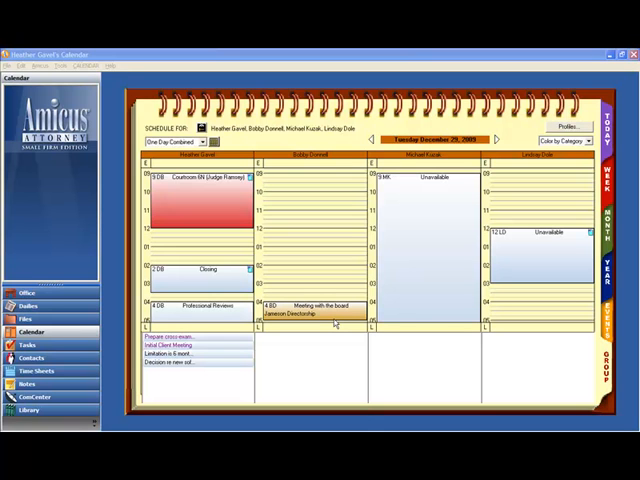
Bring up Team Availability from the View menu over the calendar.
{"action": "left_click", "coordinate": [42, 66]}
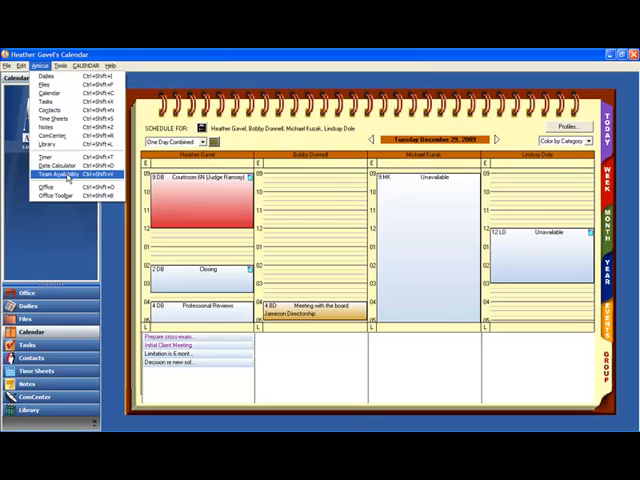
{"action": "left_click", "coordinate": [58, 176]}
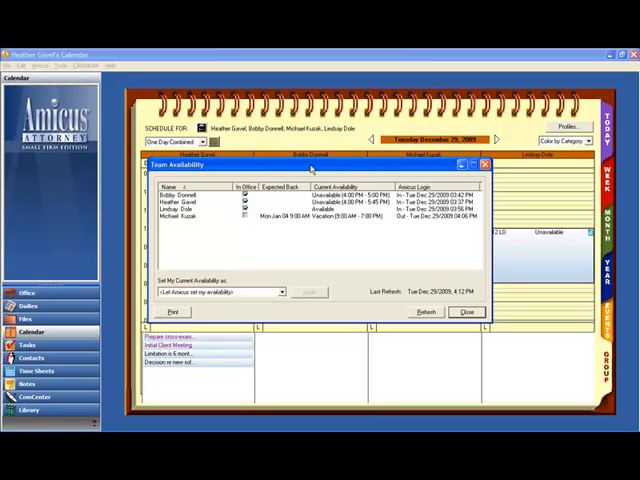
{"action": "left_click", "coordinate": [184, 200]}
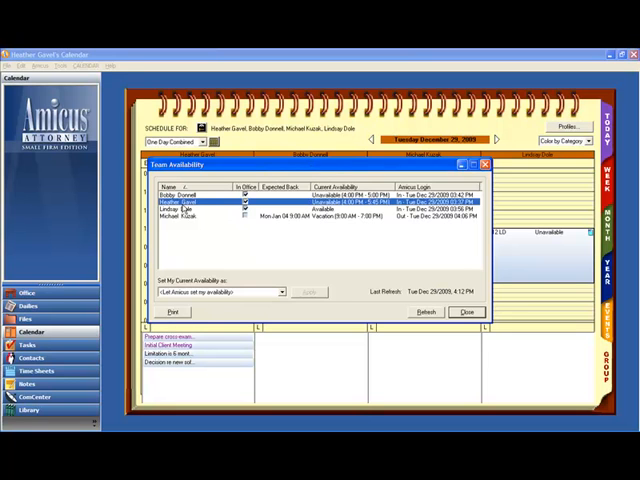
{"action": "mouse_move", "coordinate": [200, 196]}
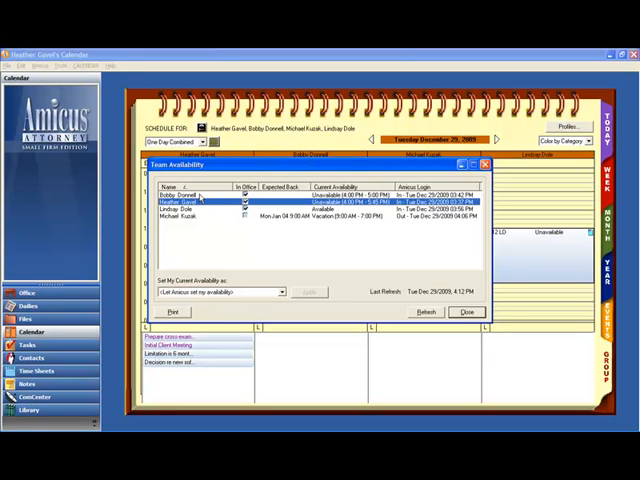
{"action": "left_click", "coordinate": [180, 192]}
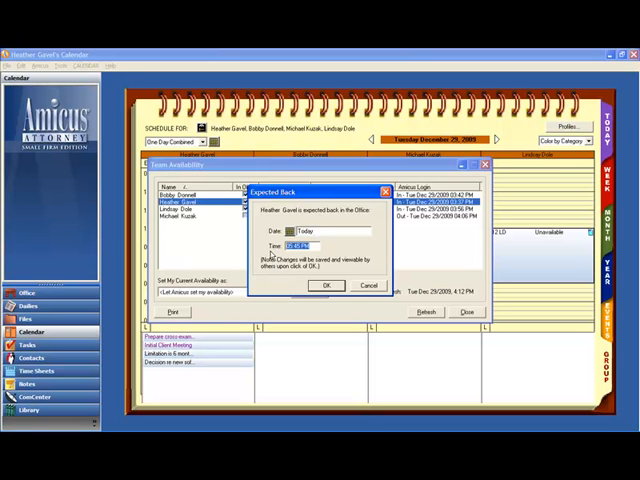
{"action": "left_click", "coordinate": [324, 284]}
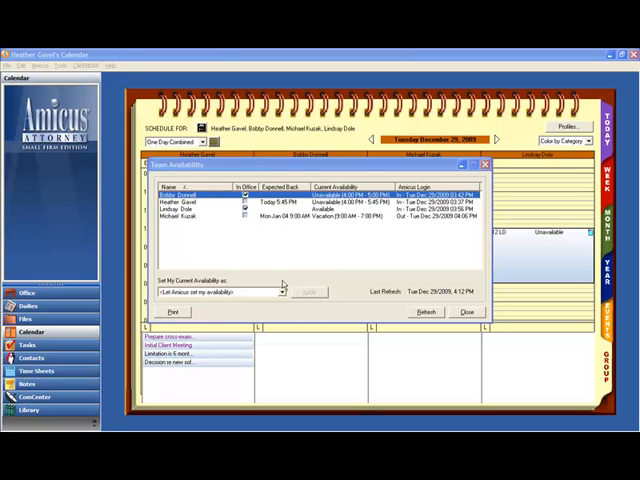
{"action": "left_click", "coordinate": [282, 292]}
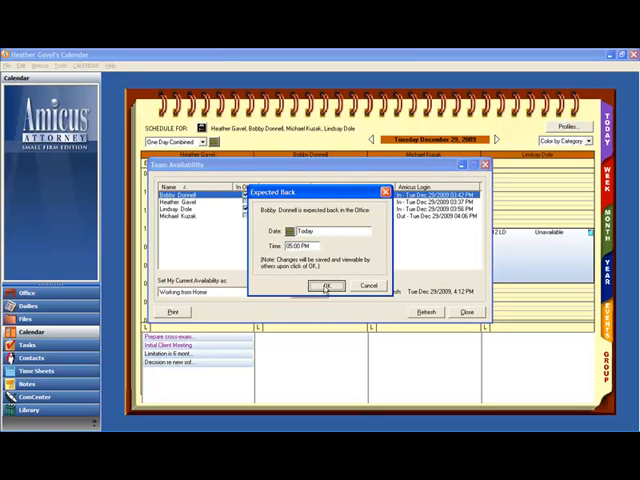
{"action": "left_click", "coordinate": [324, 286]}
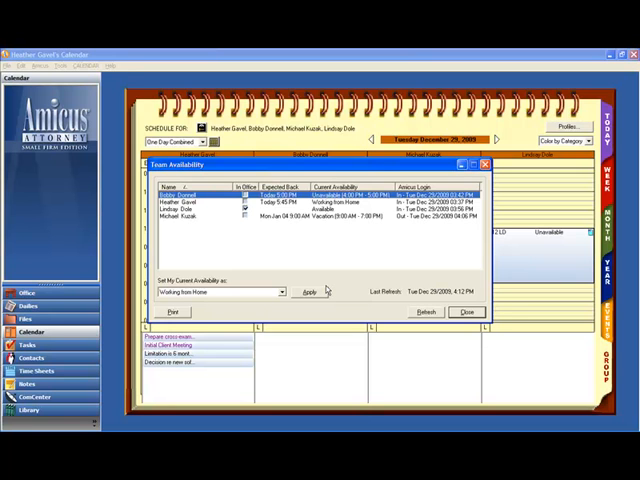